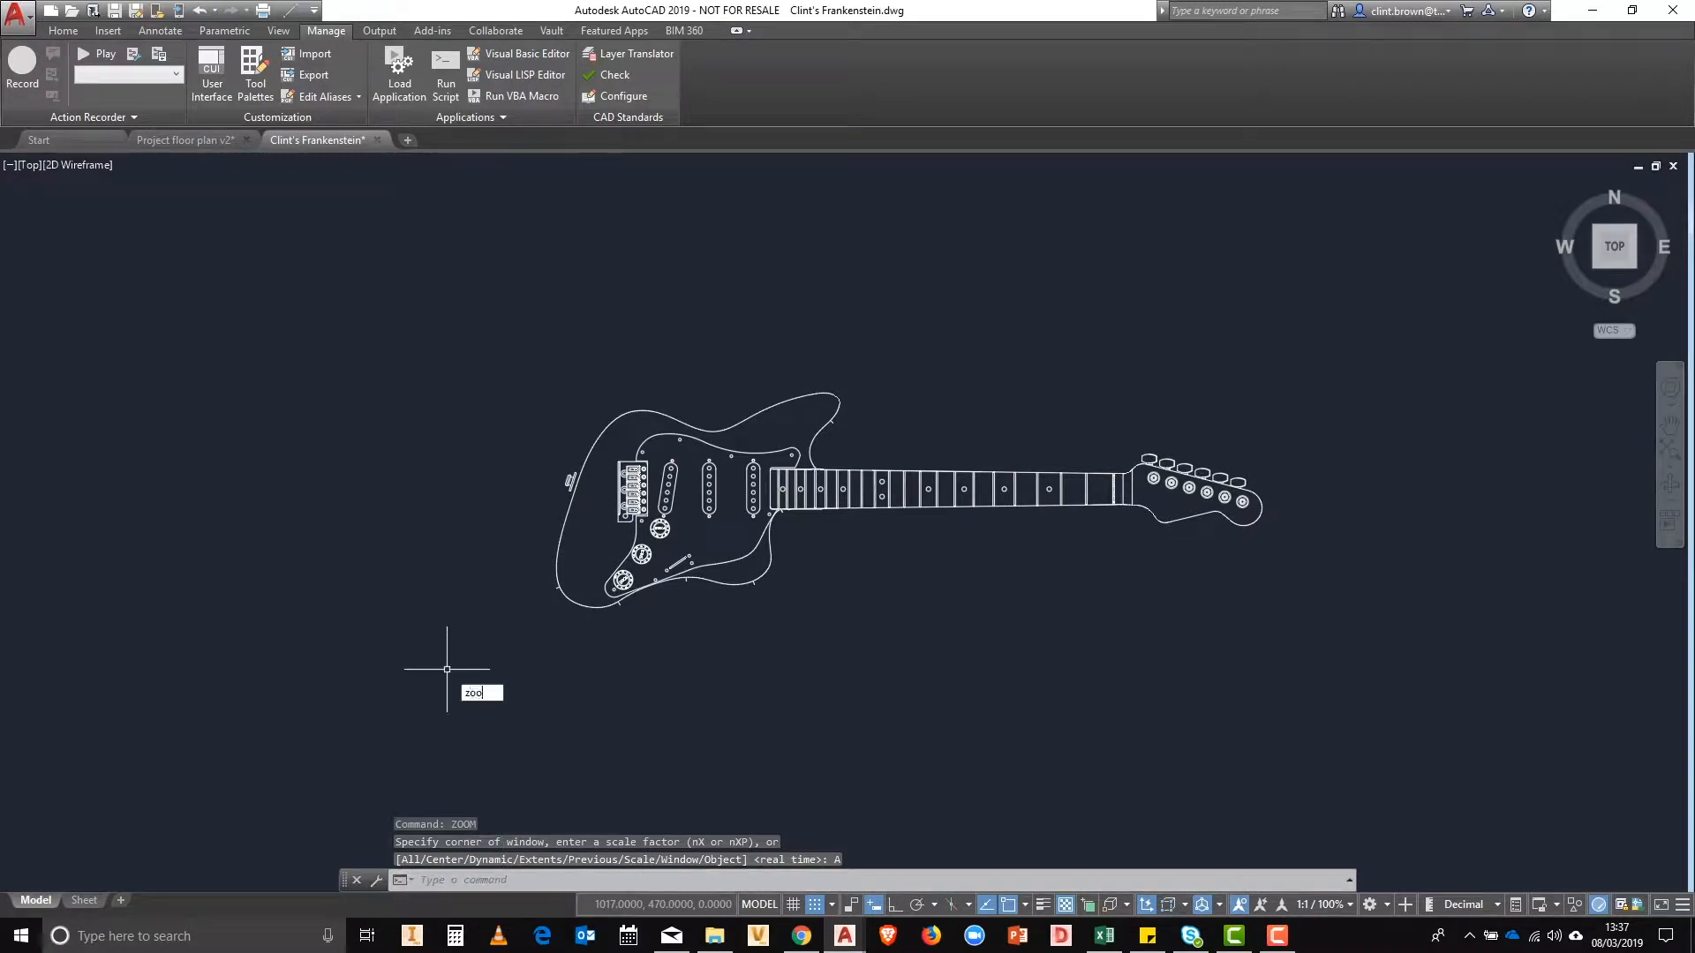
Zoom with the Center option on the volume knob at the entered magnification height
key("Return")
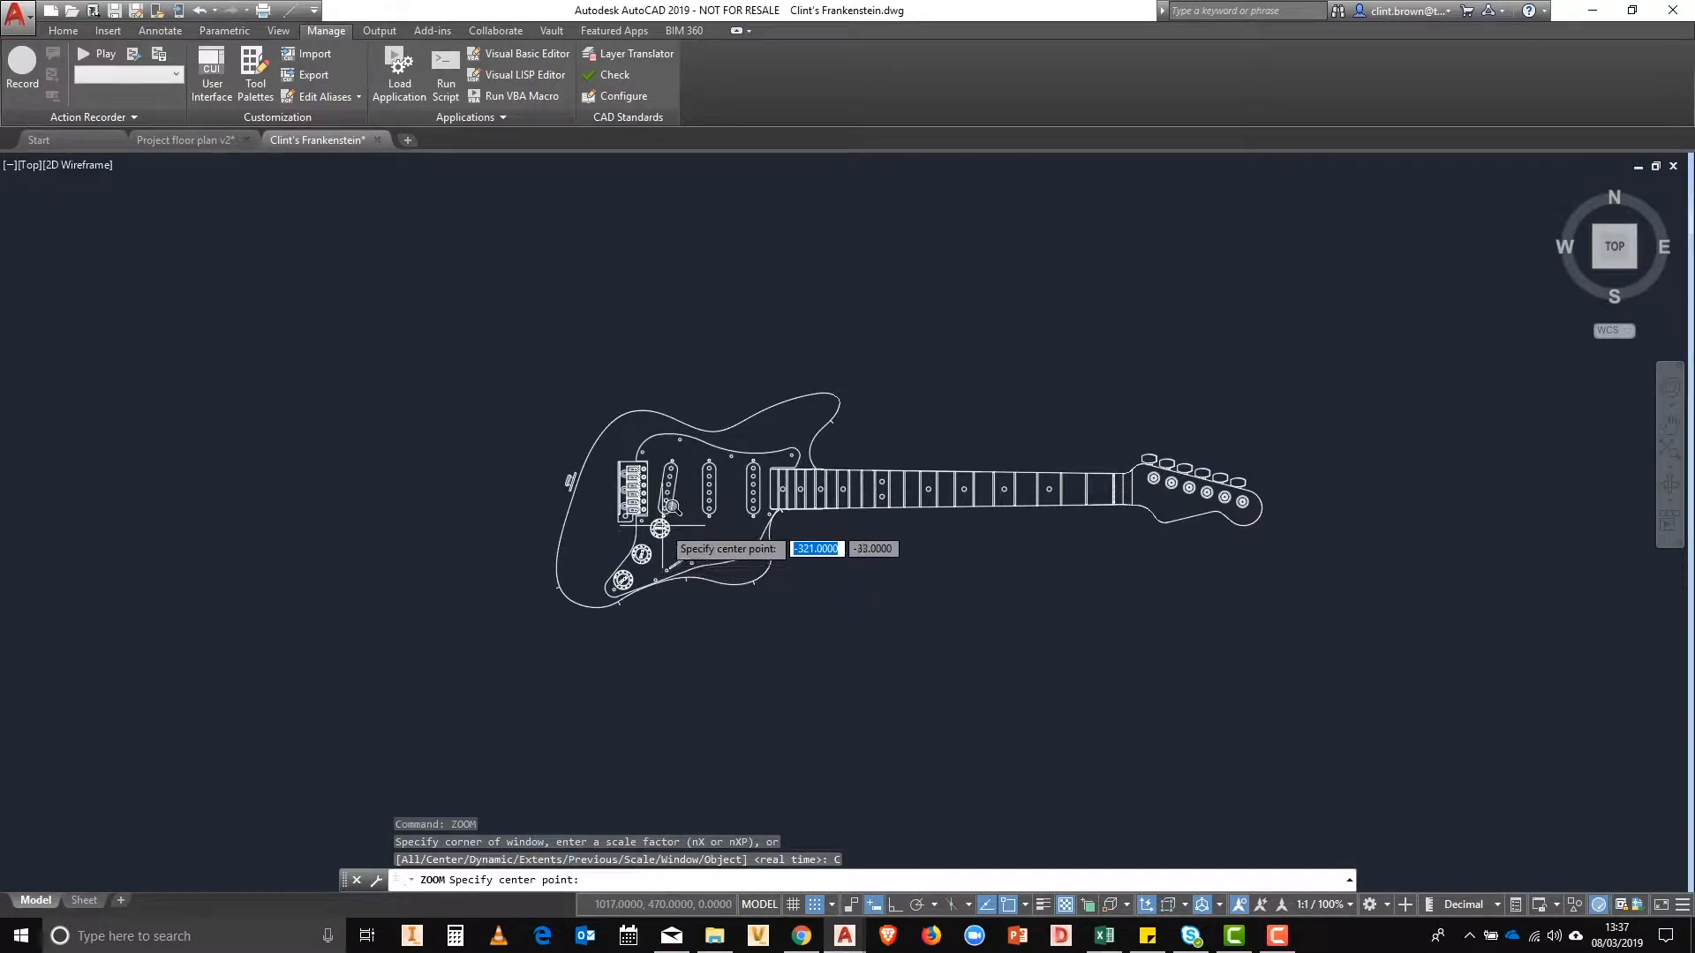
key("Return")
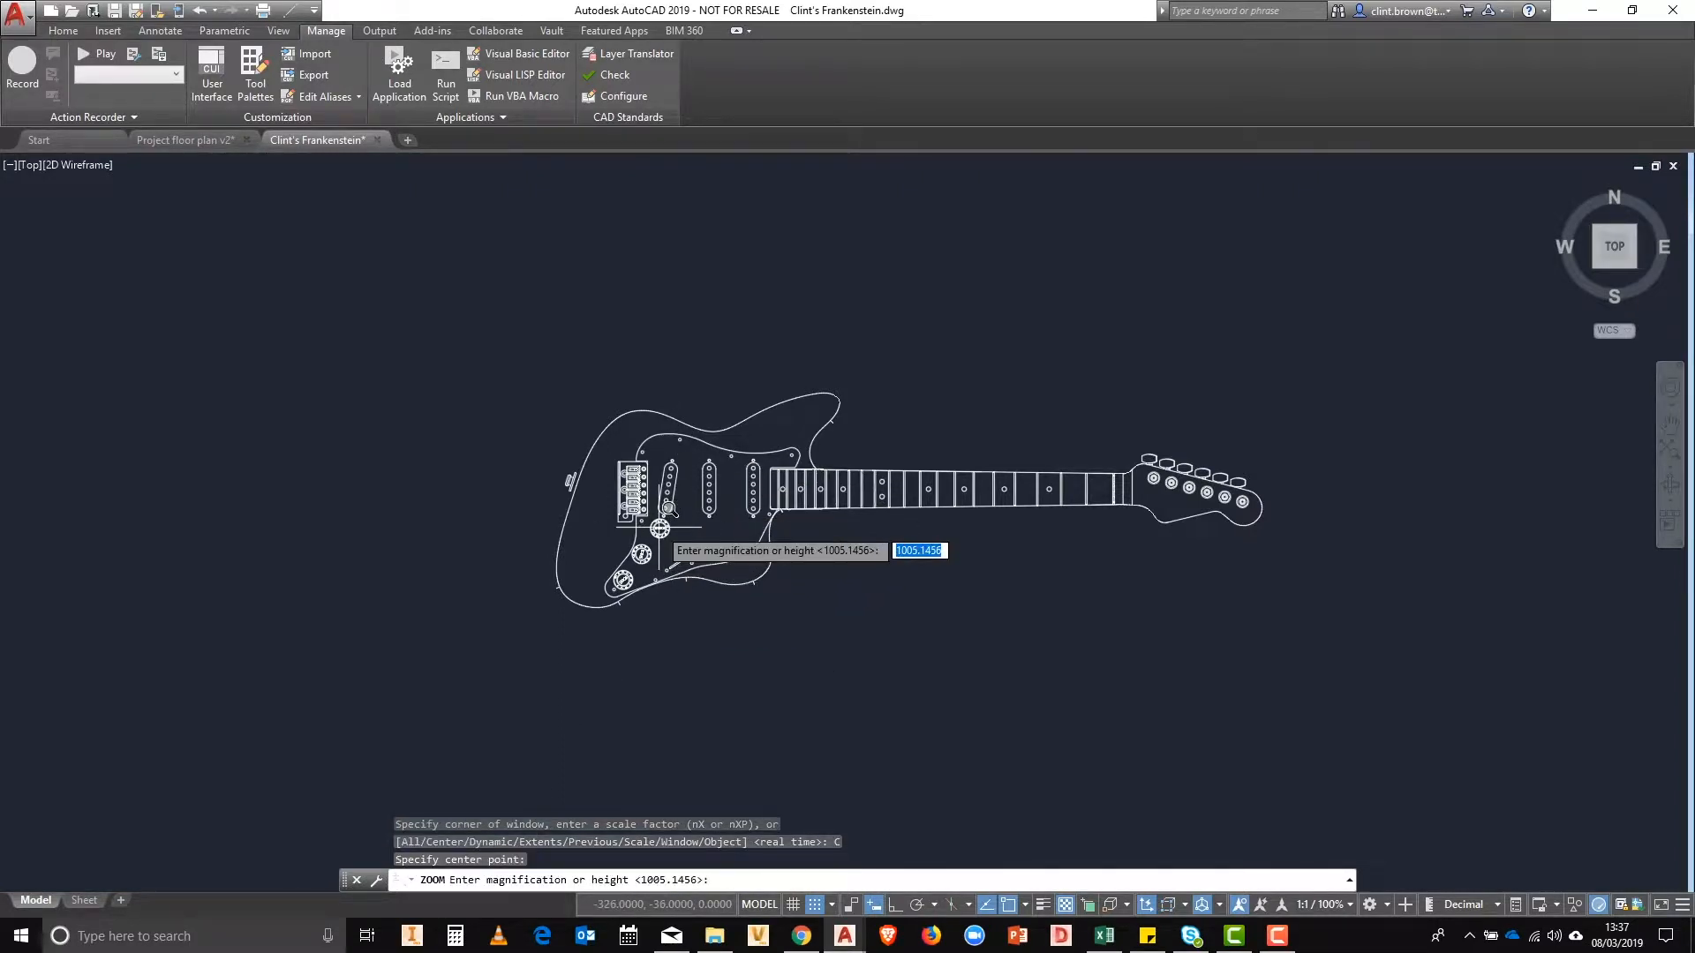
key("Return")
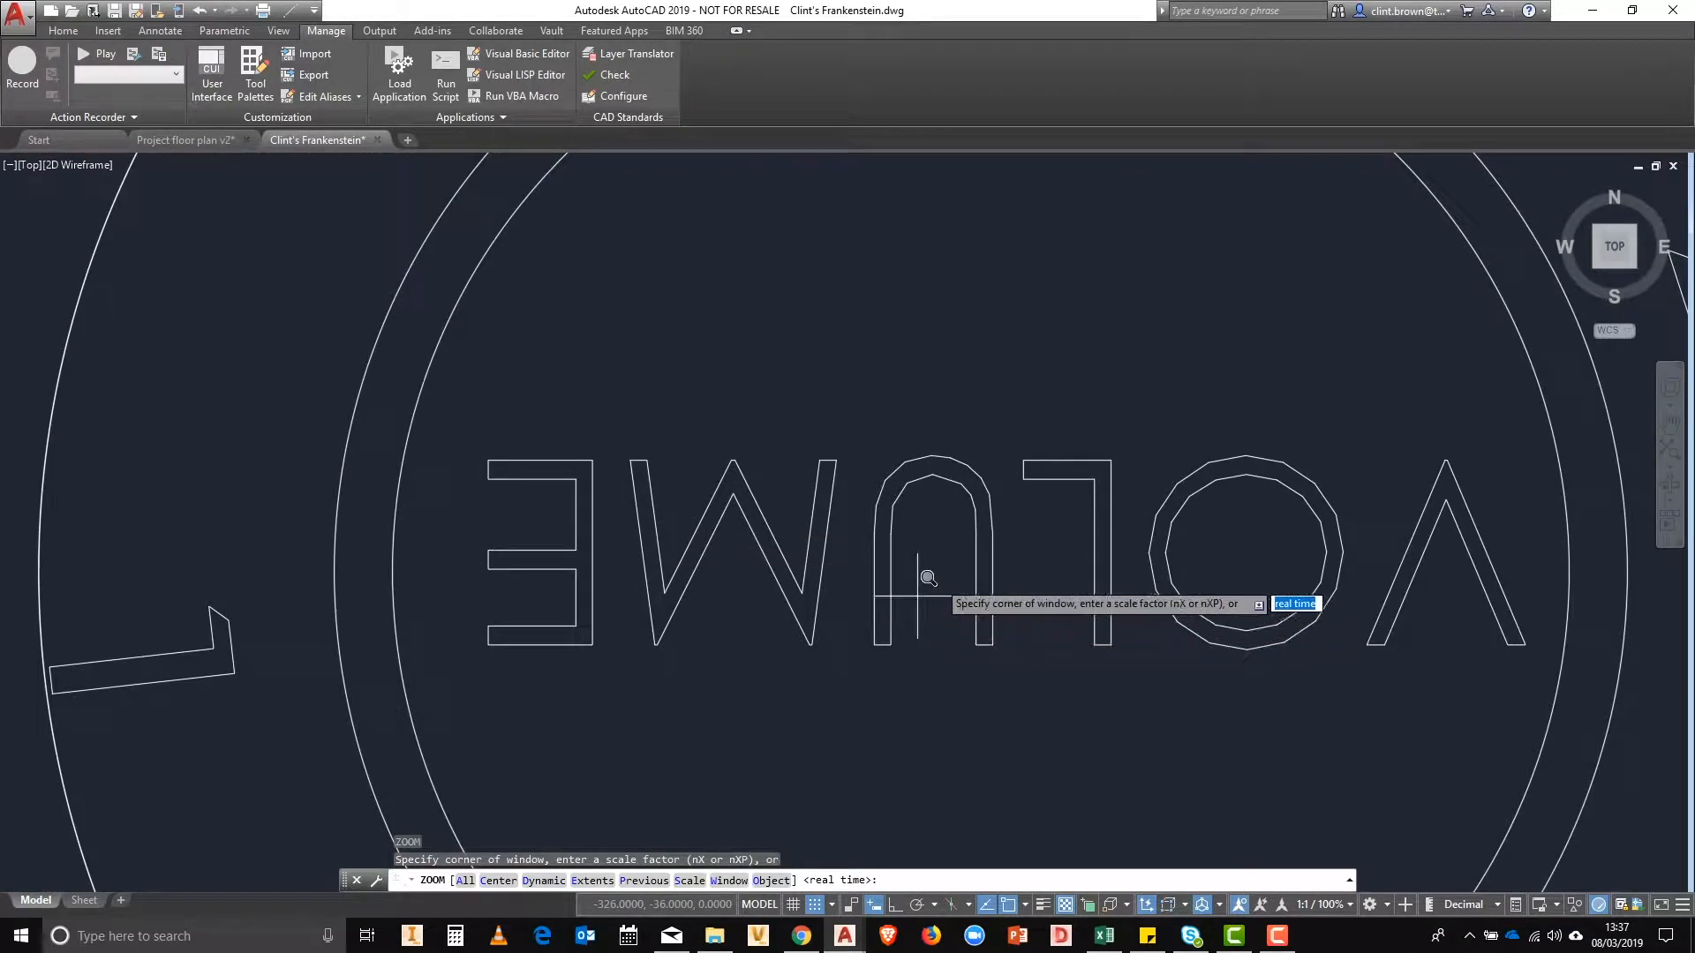
mouse_move(560, 800)
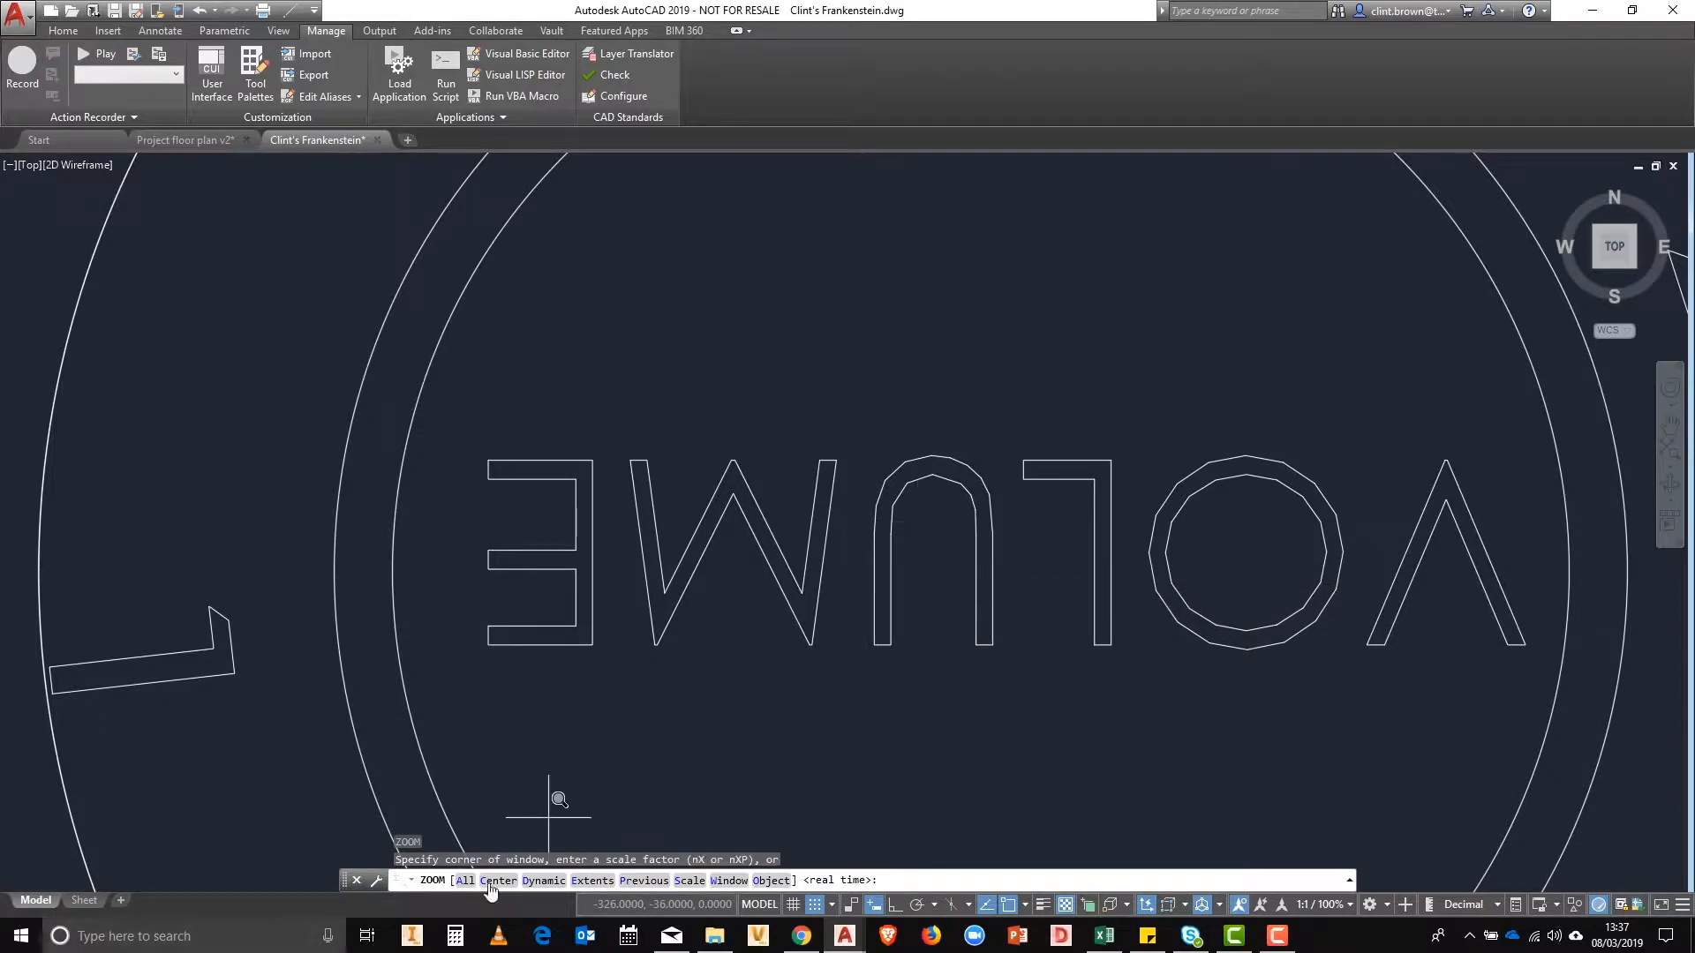
Repeat ZOOM Center with the volume knob as the new centre to tighten the close-up
left_click(498, 879)
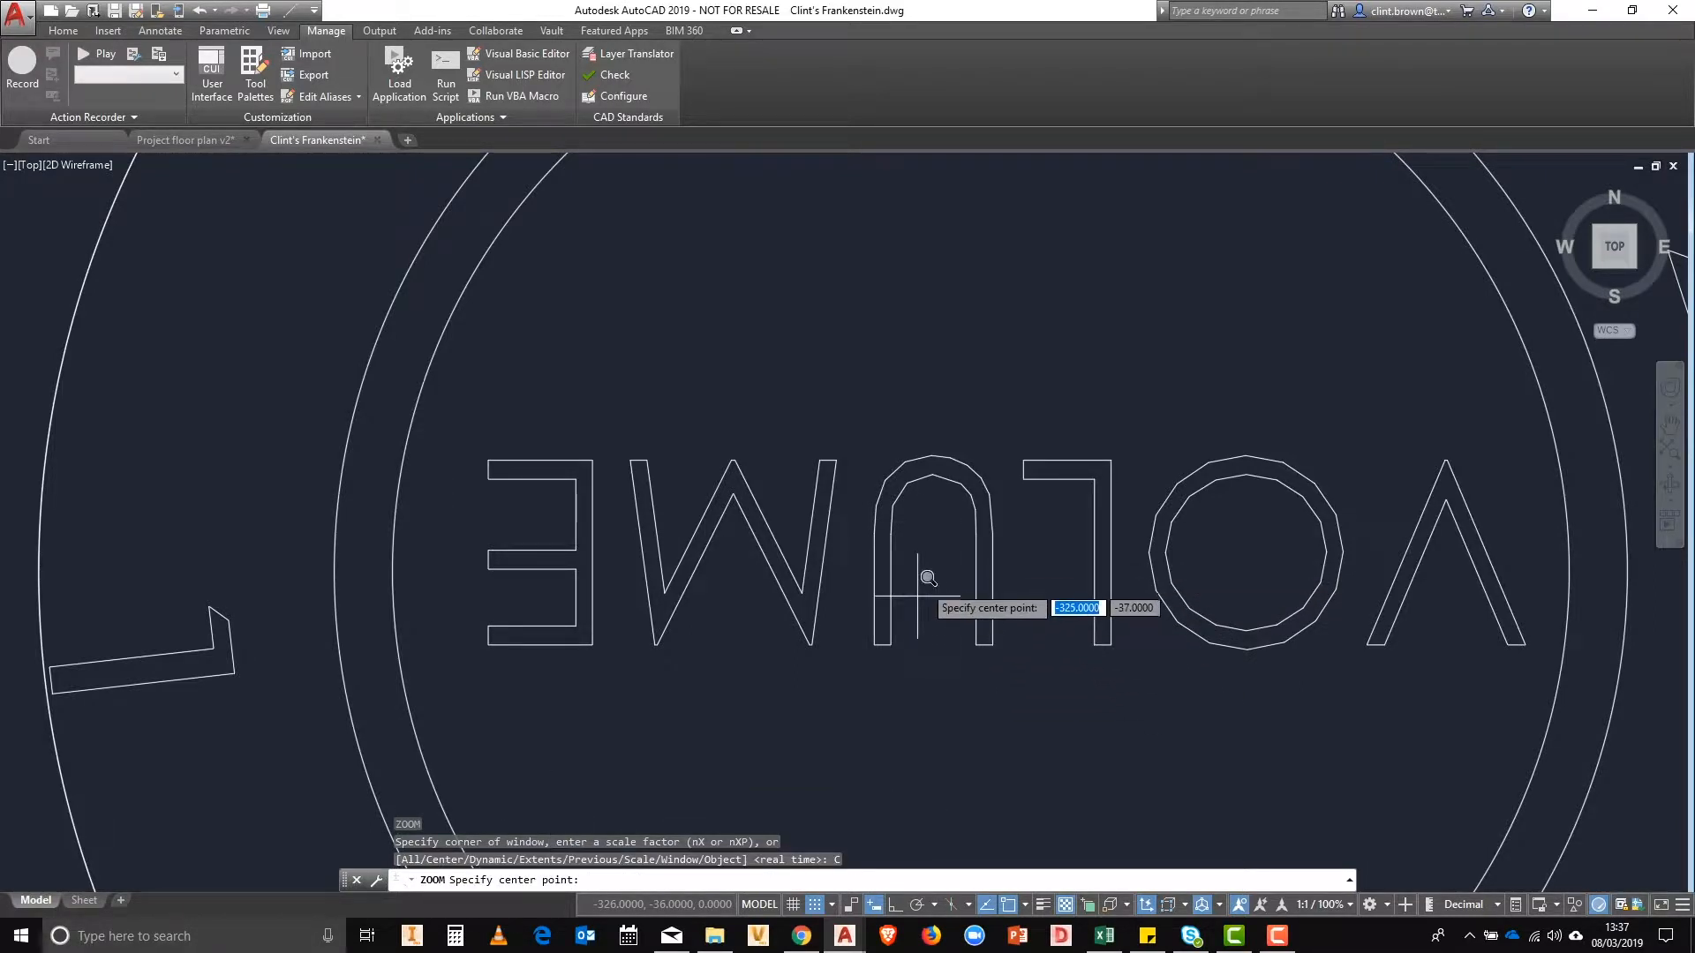
left_click(927, 576)
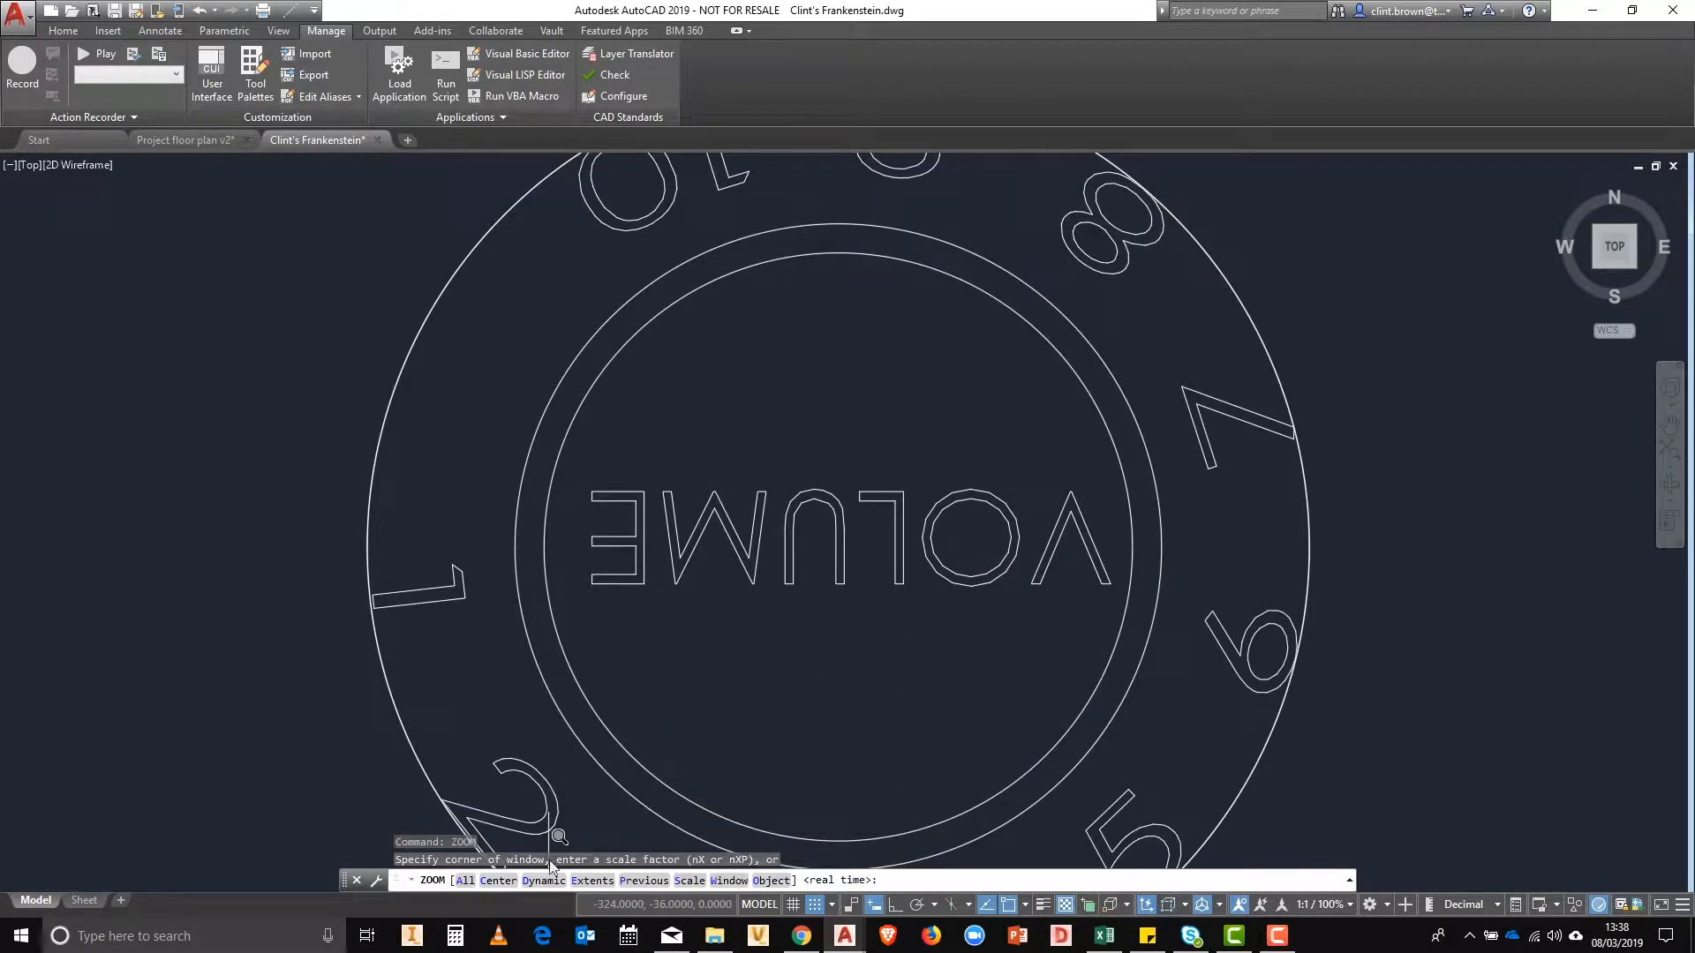
Run ZOOM Dynamic and set the viewing frame around the guitar's lower control knobs
scroll("down", 3)
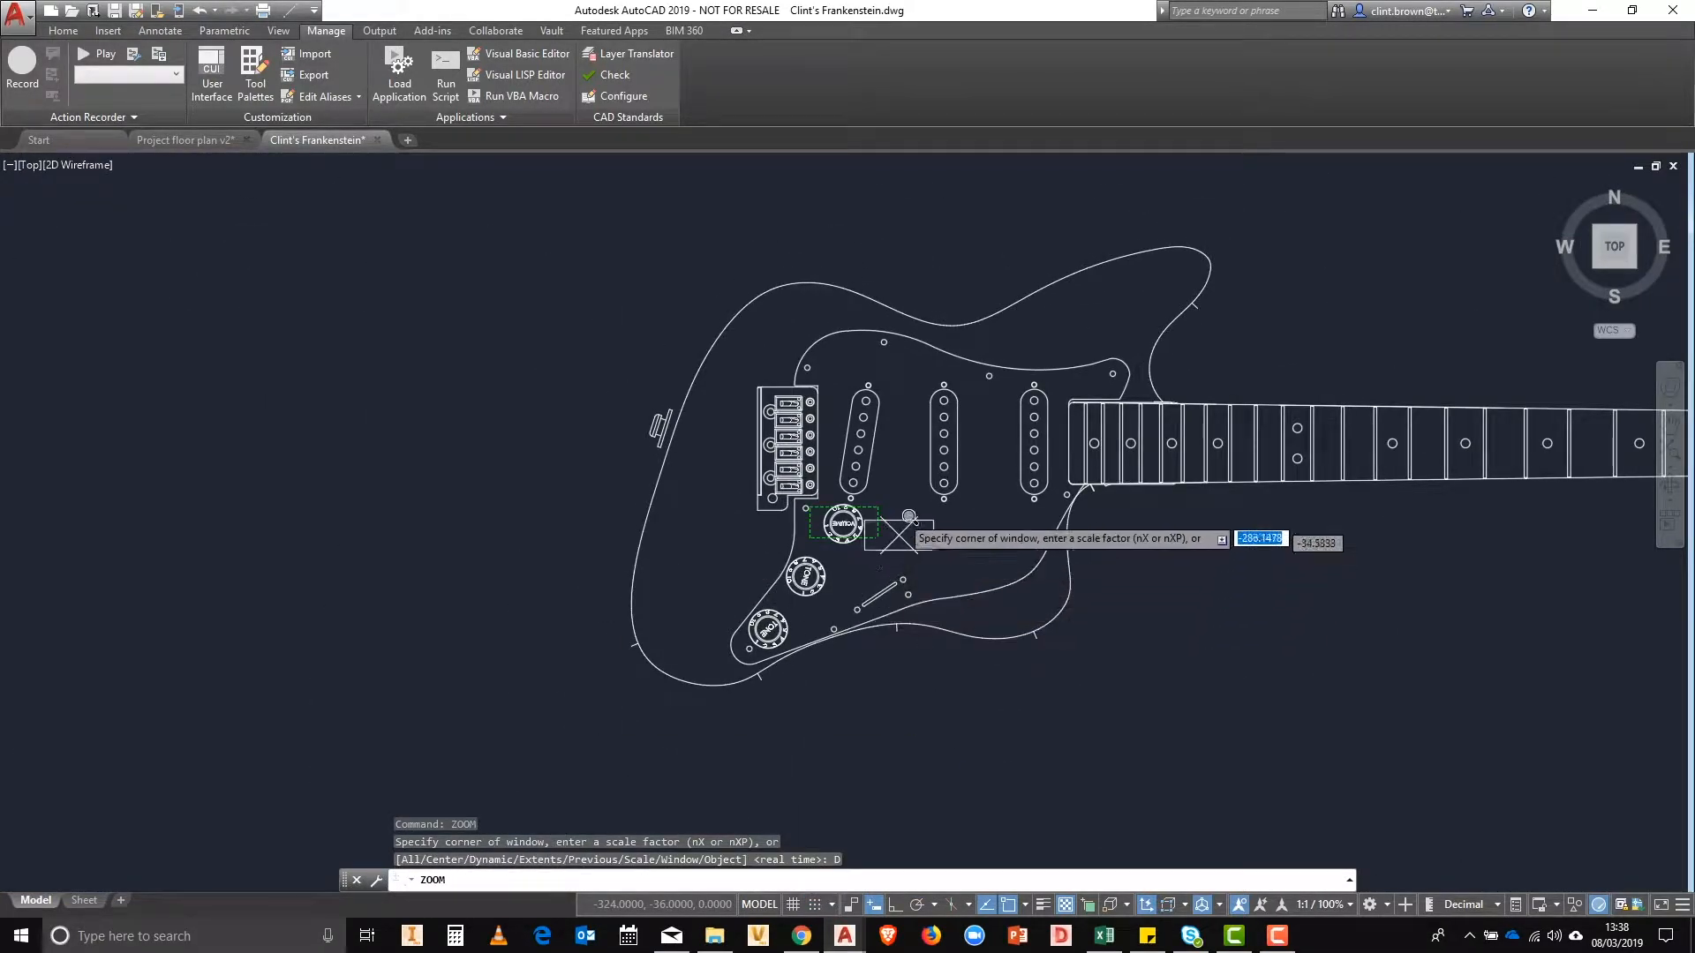
mouse_move(778, 579)
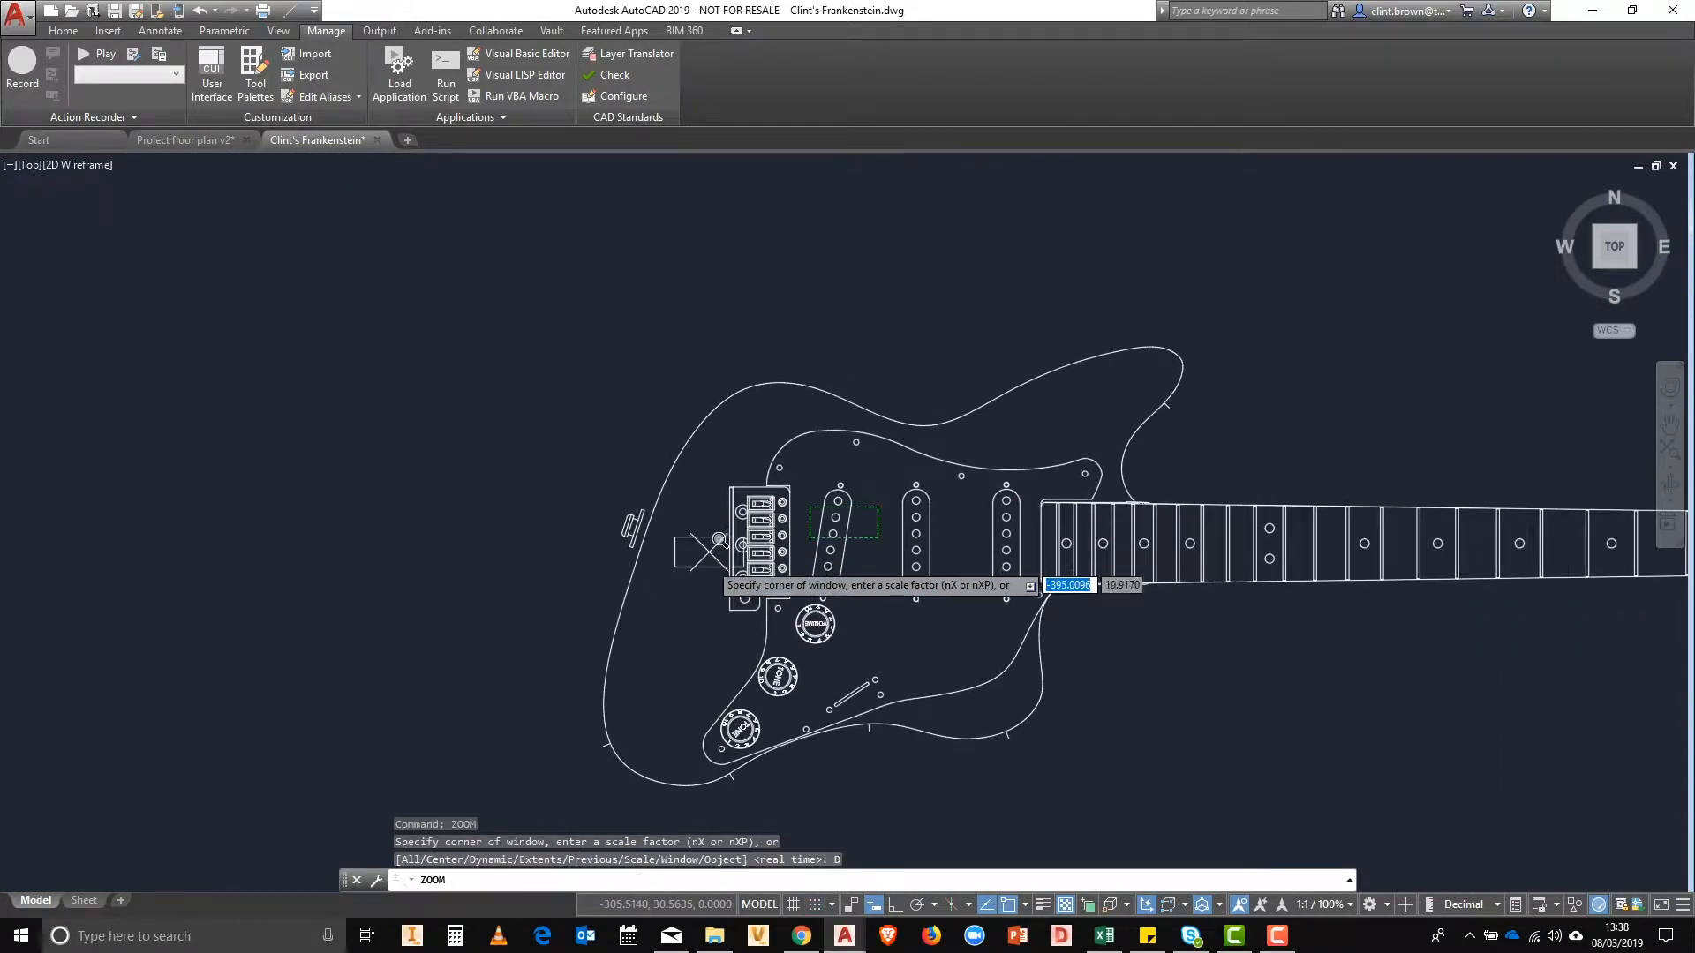
mouse_move(768, 665)
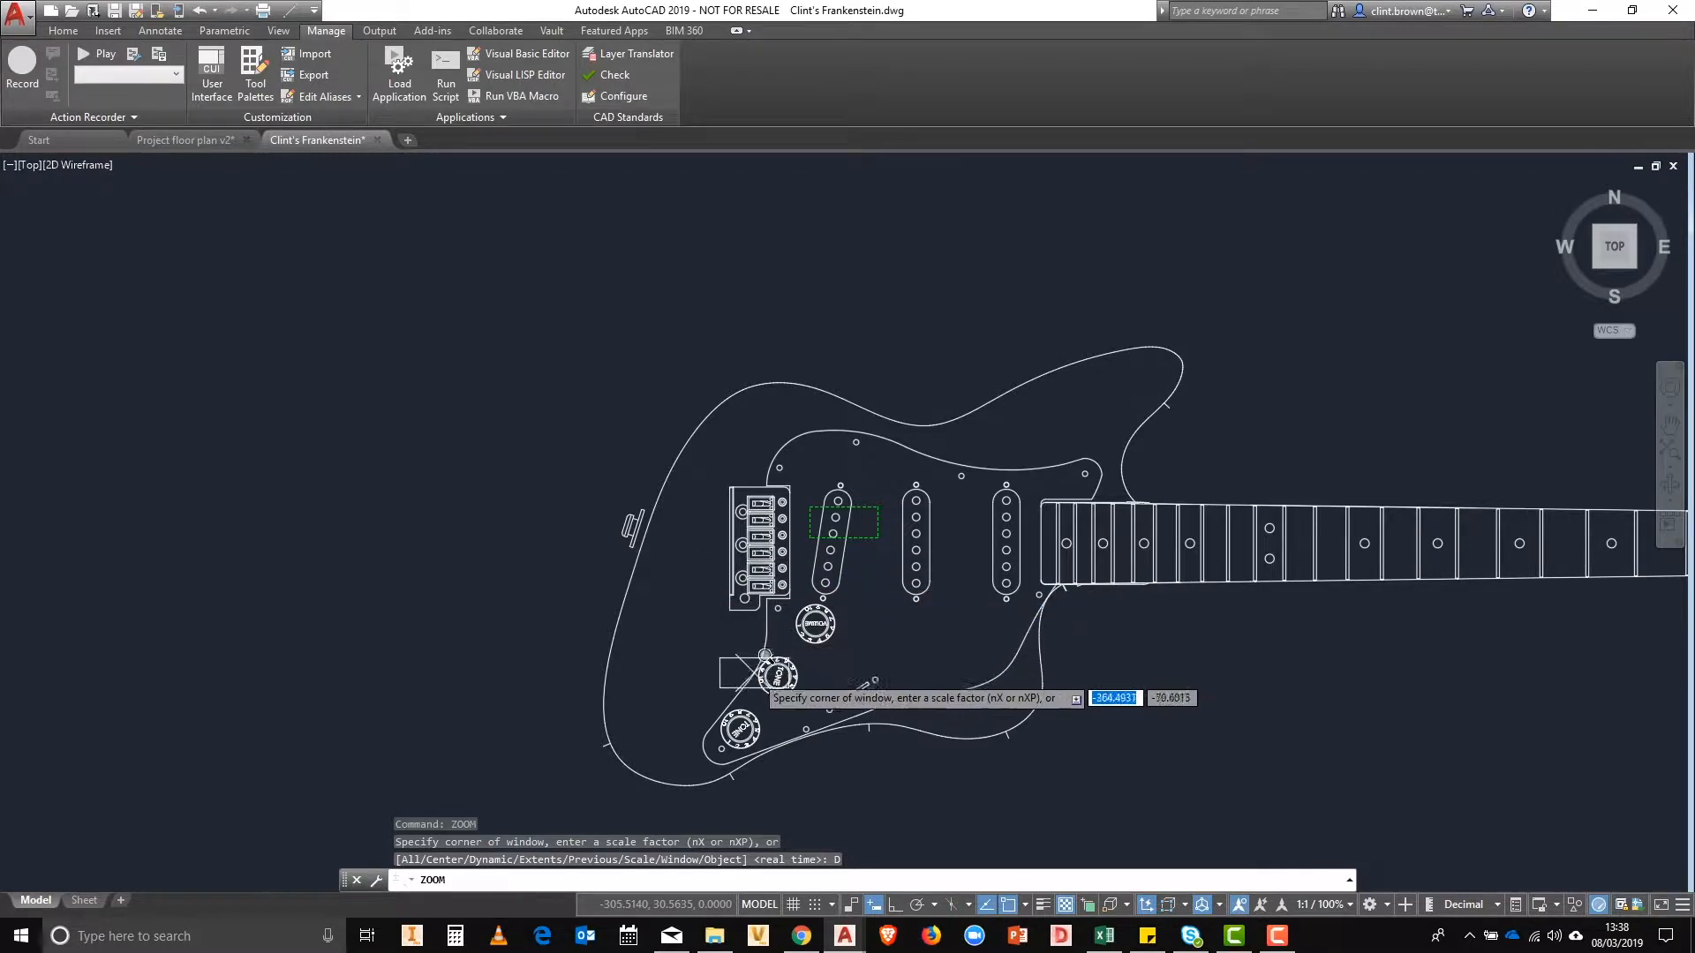
mouse_move(952, 533)
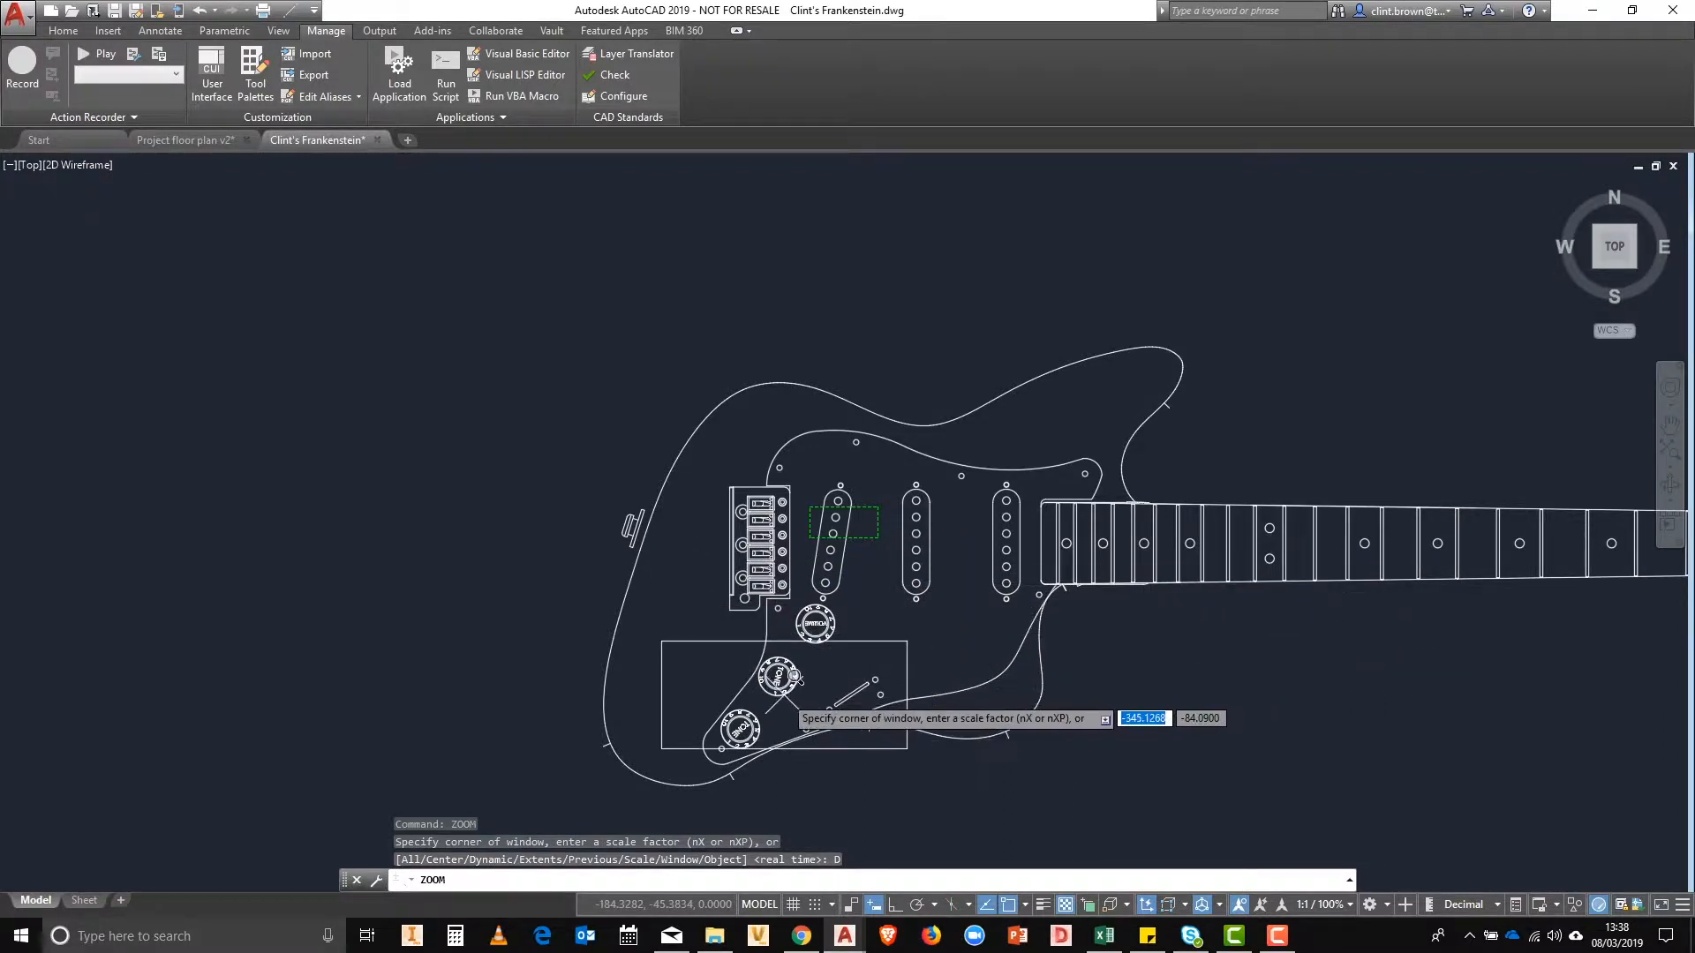
left_click(778, 701)
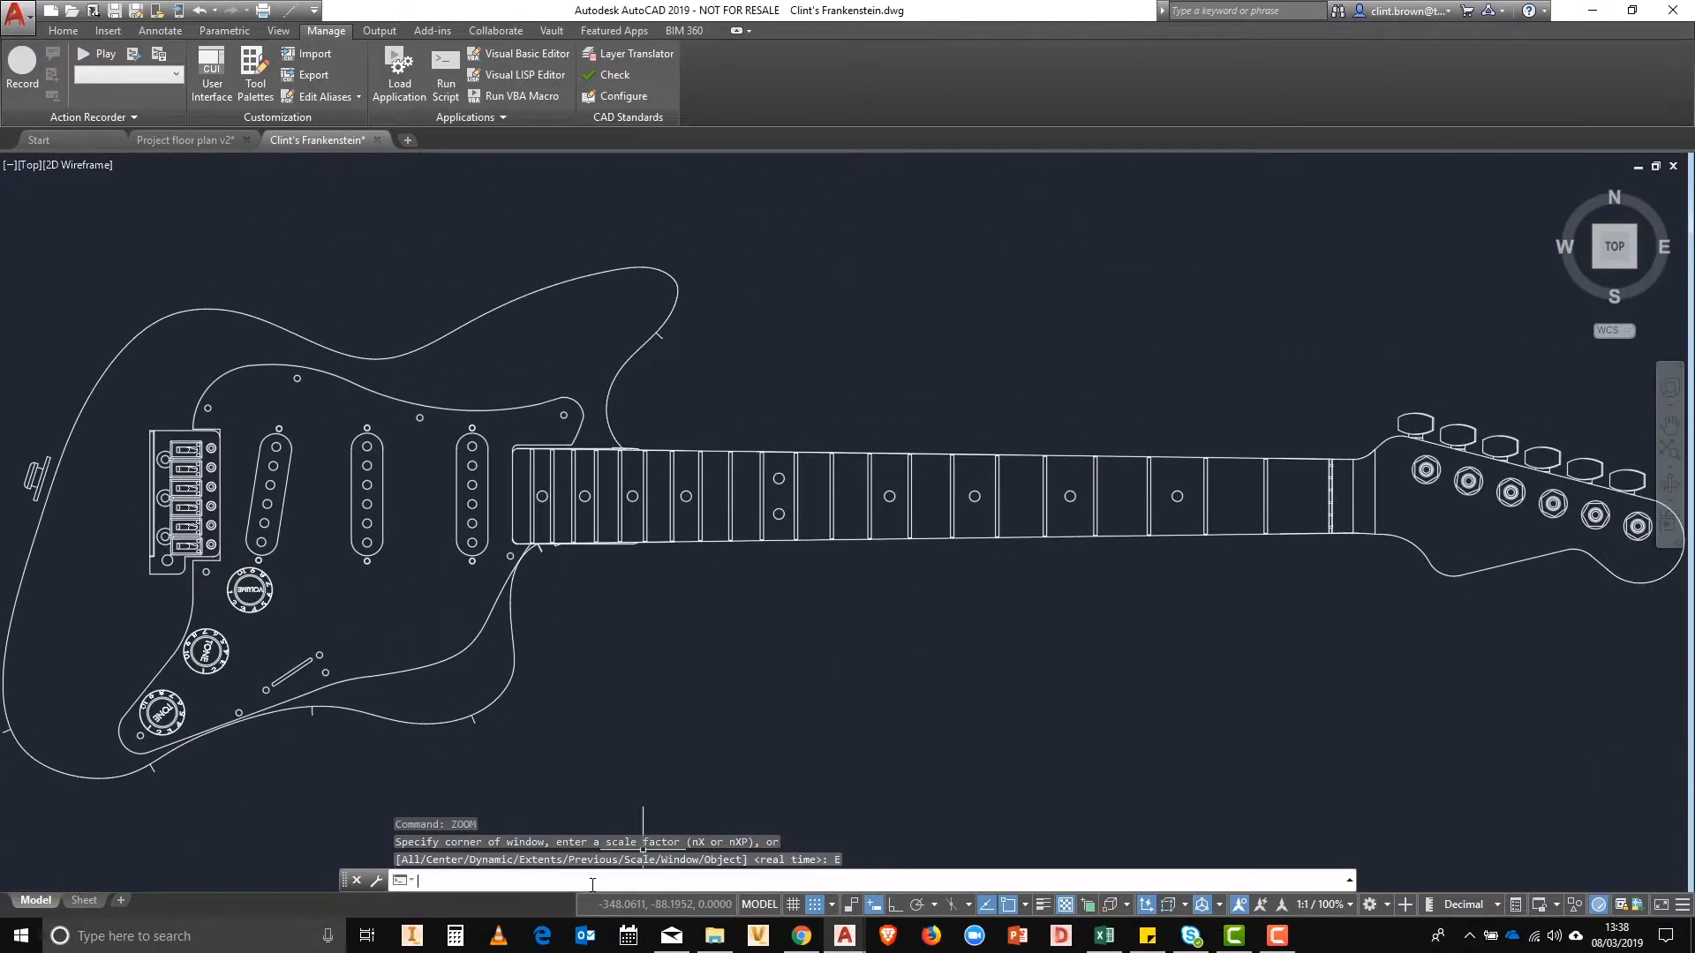
mouse_move(724, 662)
type("z")
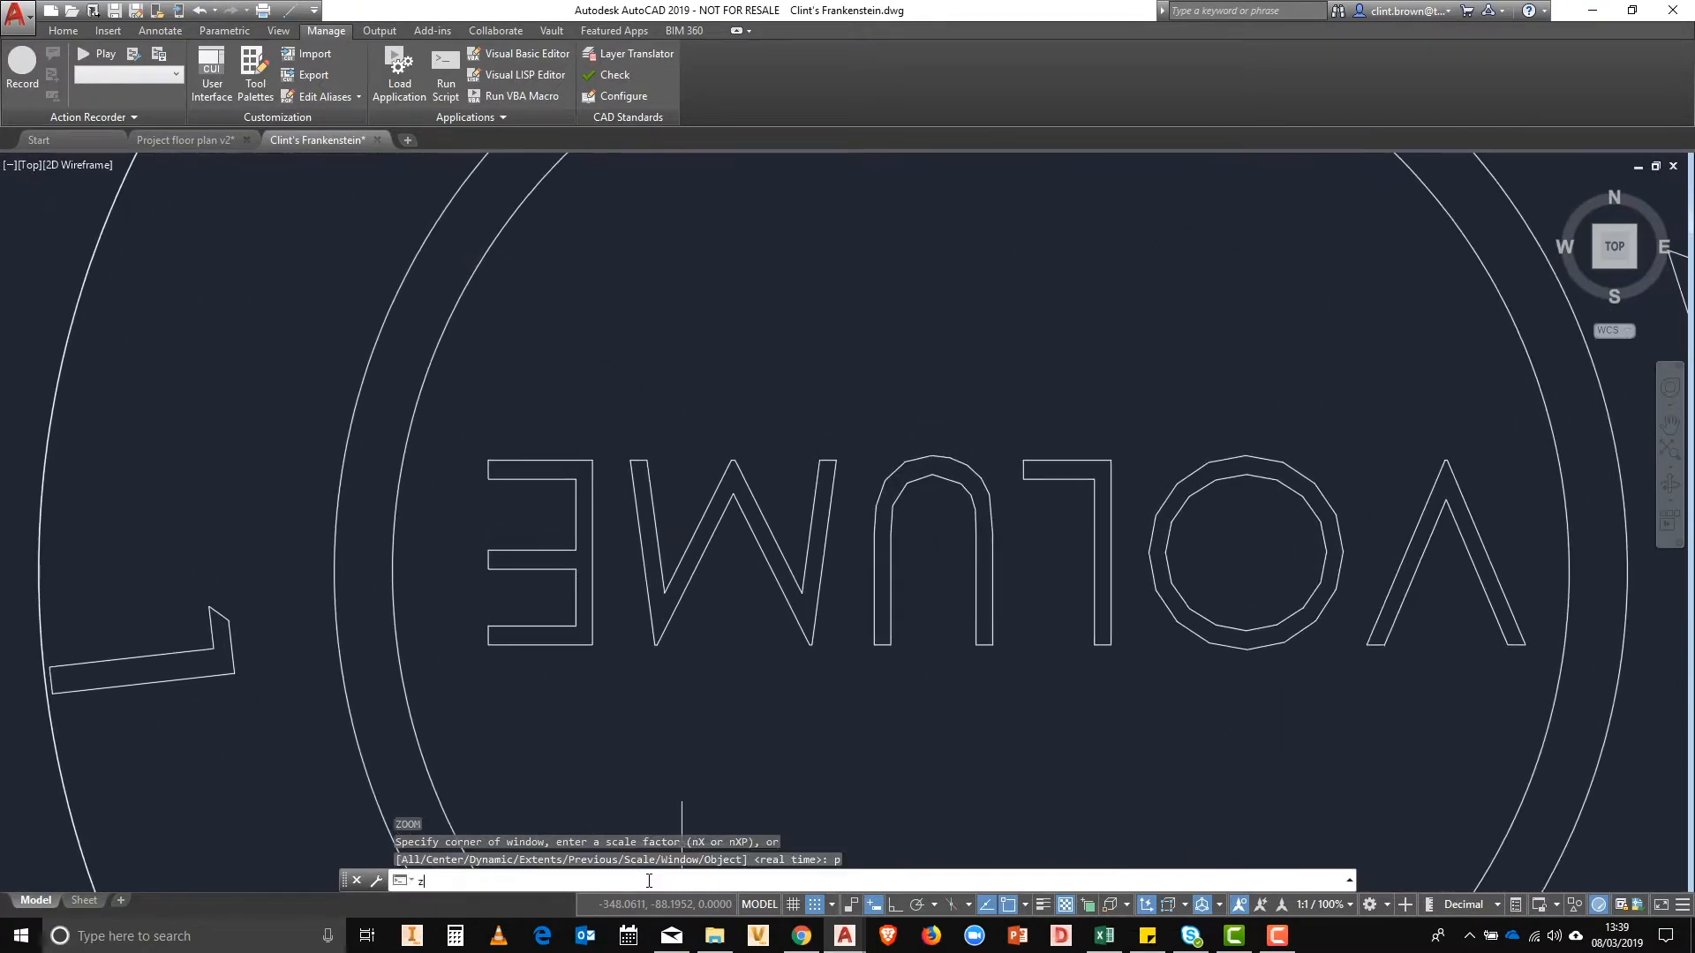
Zoom All so the whole guitar drawing shows at once
key("Return")
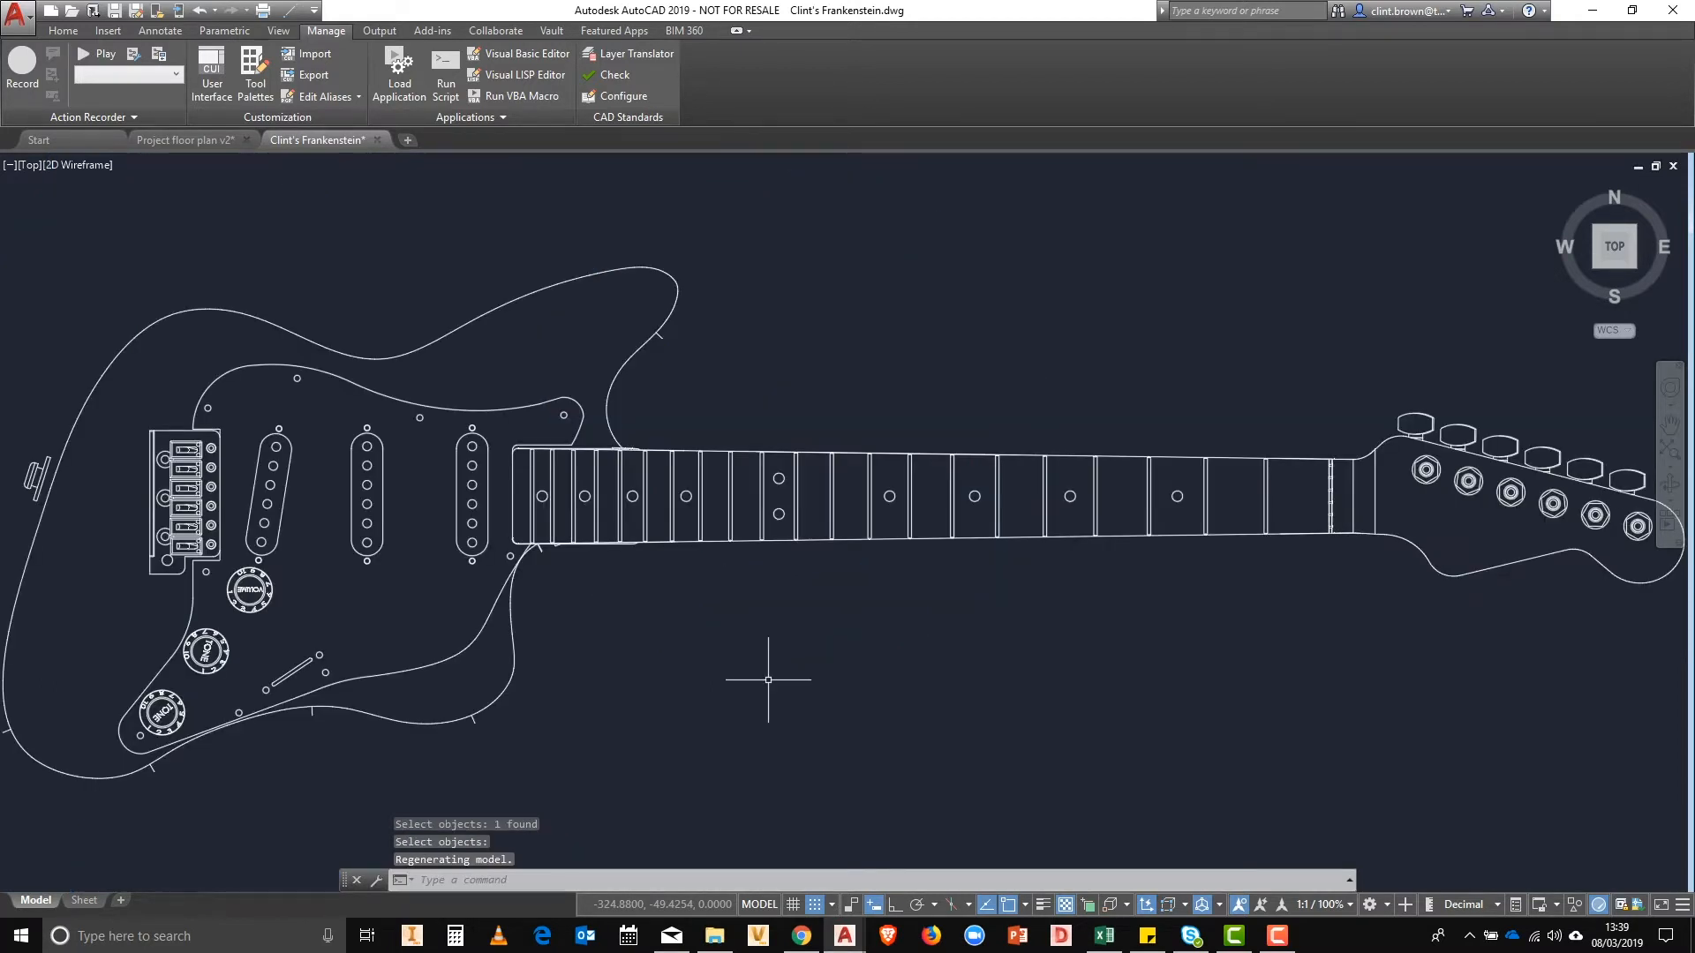
Start the ZOOM command to list the available zoom options
type("zoo")
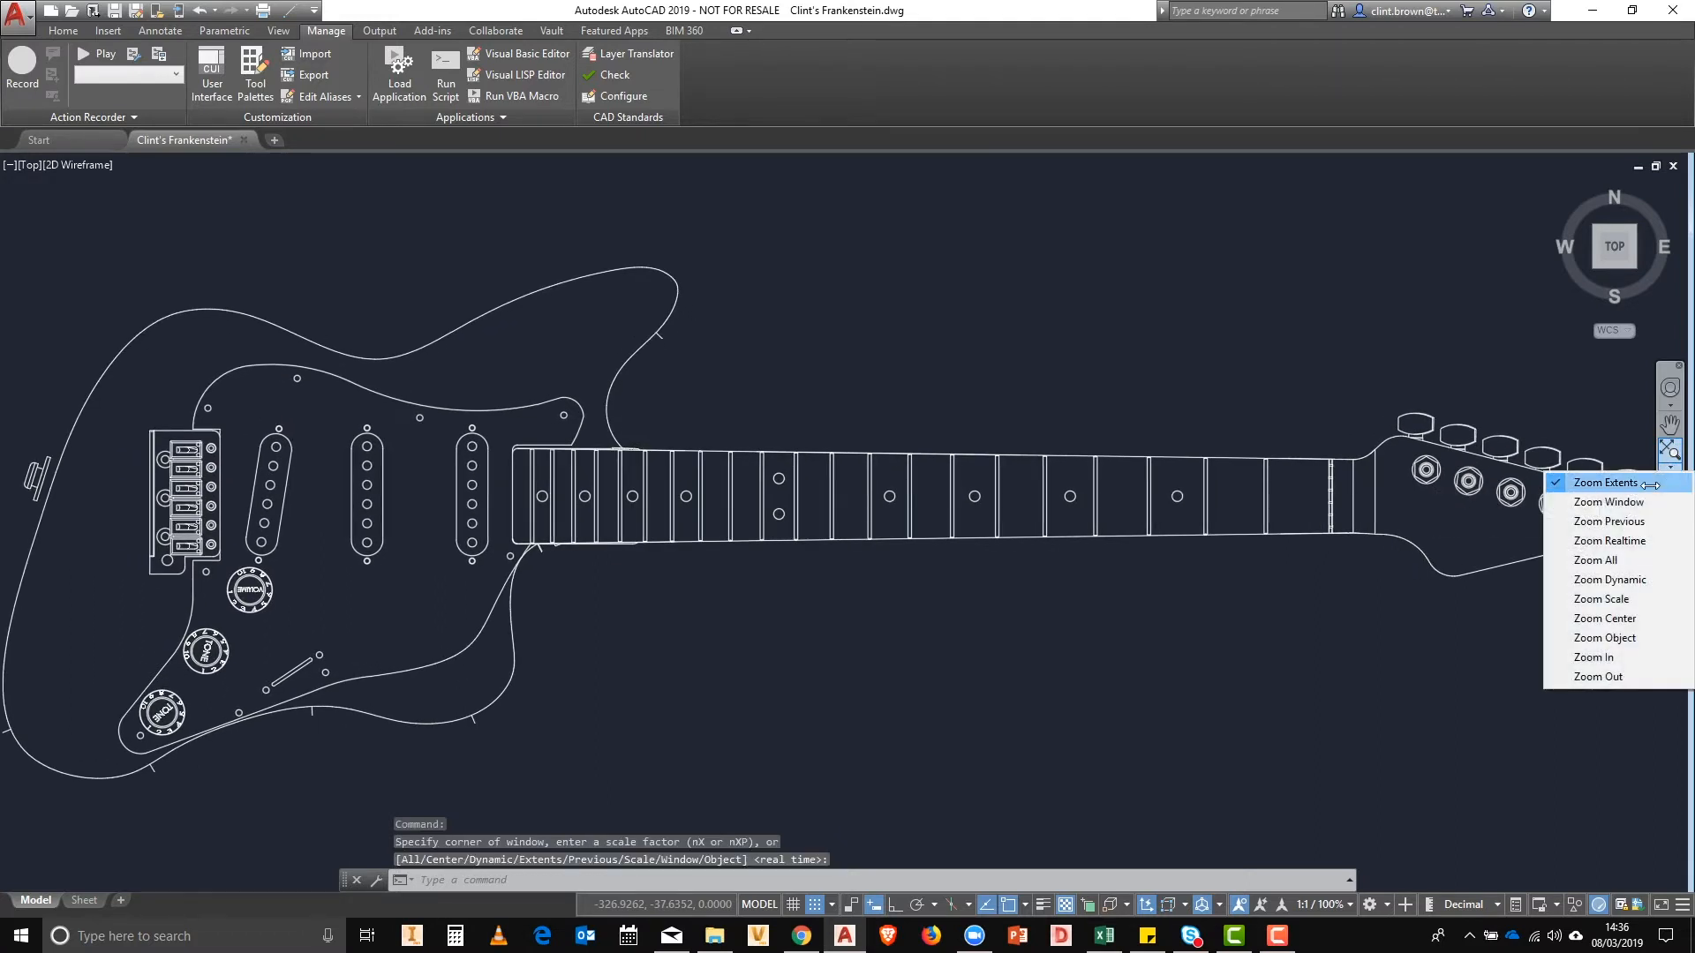
mouse_move(1592, 657)
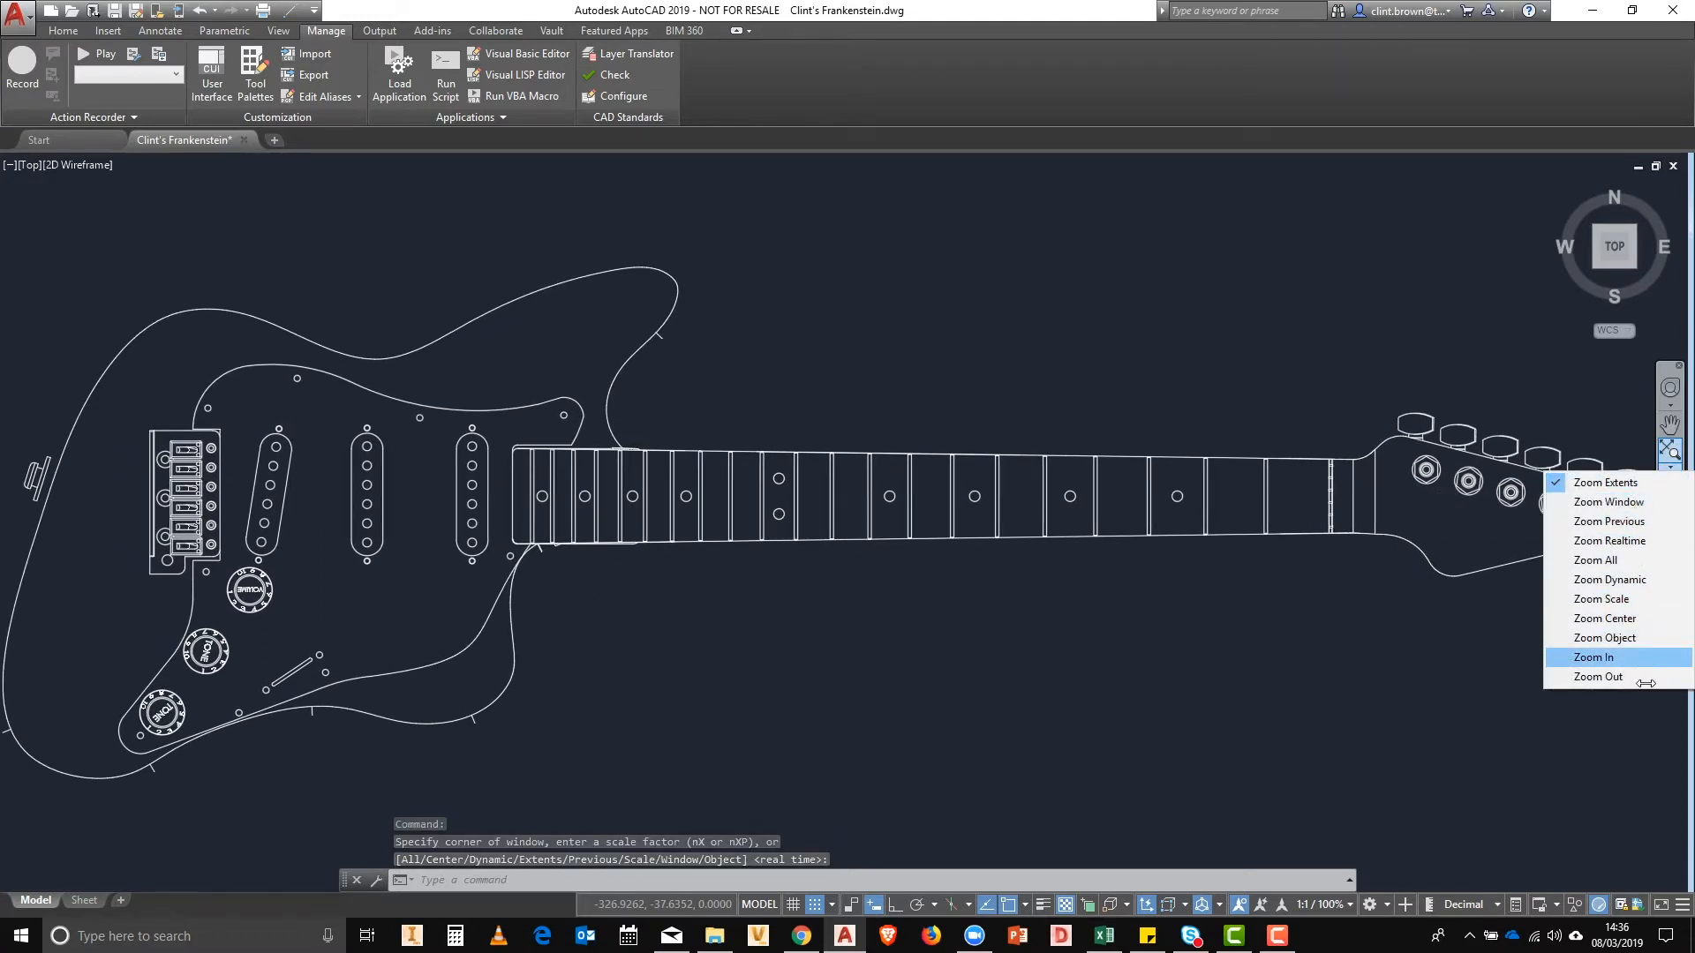